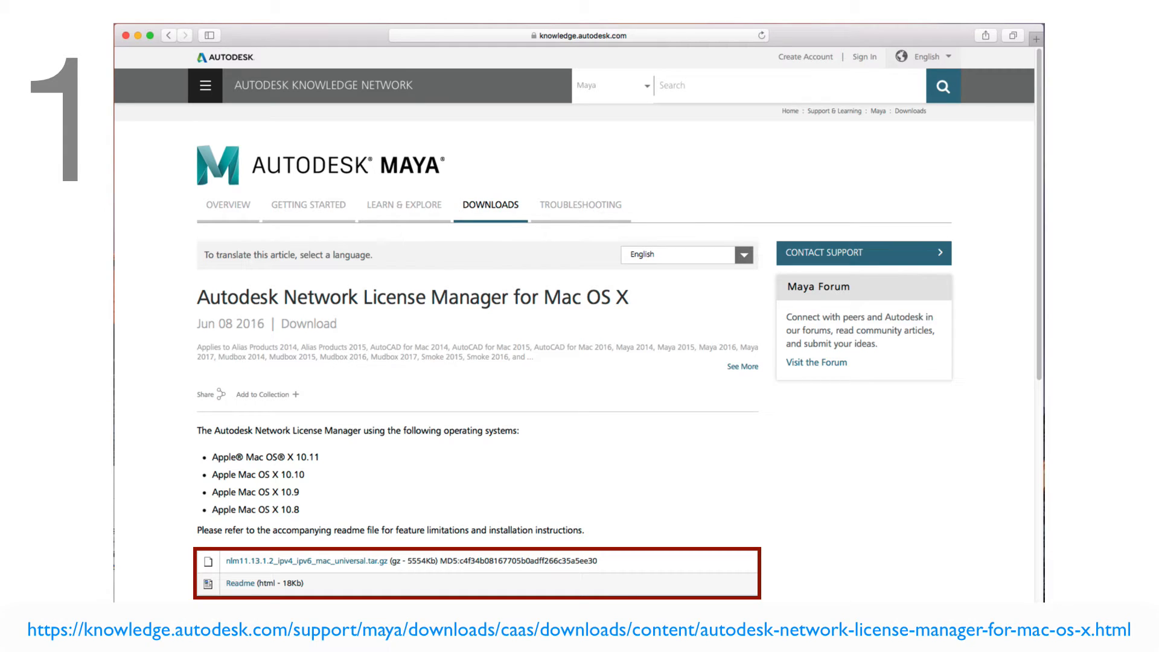
Download the nlm11.13.1.2 Mac universal tar.gz Network License Manager package.
{"action": "left_click", "coordinate": [308, 561]}
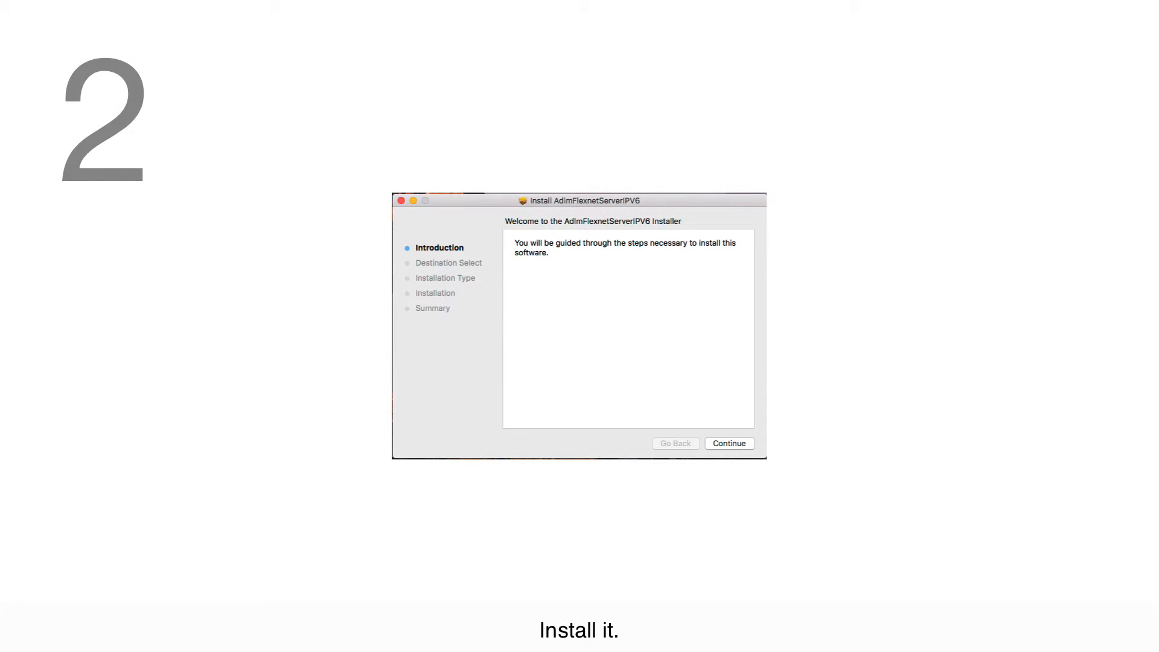
Proceed past the AdlmFlexnetServerIPV6 installer introduction.
{"action": "left_click", "coordinate": [730, 443]}
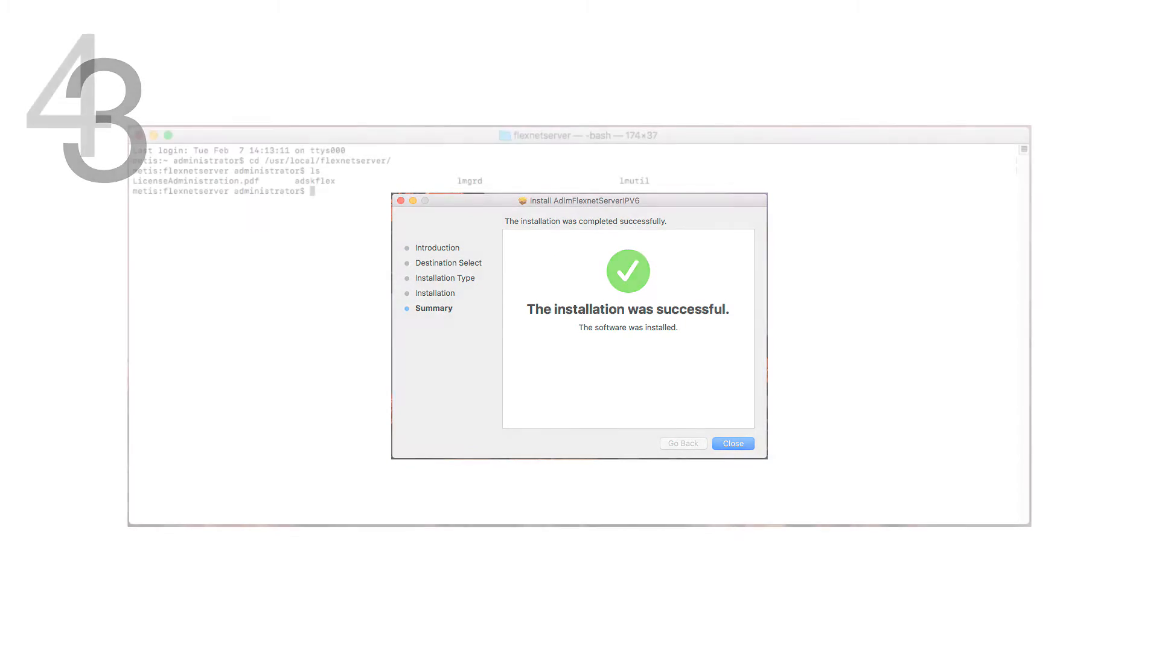
Close the installer and enter ./lmutil hostid in the flexnetserver folder.
{"action": "left_click", "coordinate": [733, 445]}
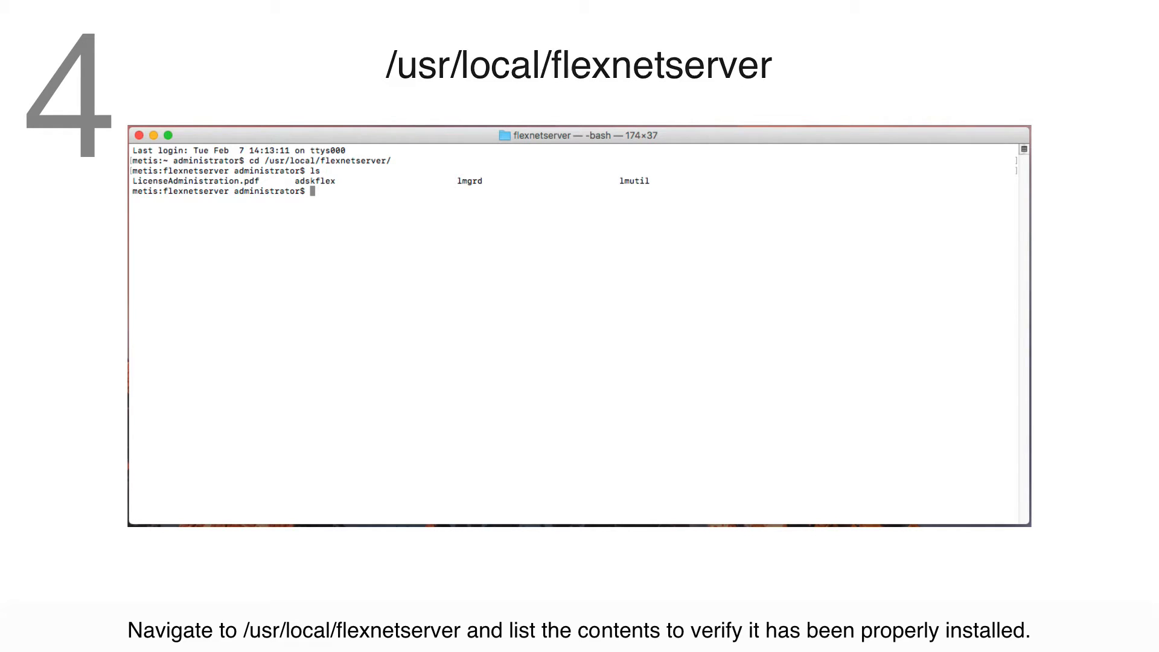
{"action": "type", "text": "./lmutil hostid"}
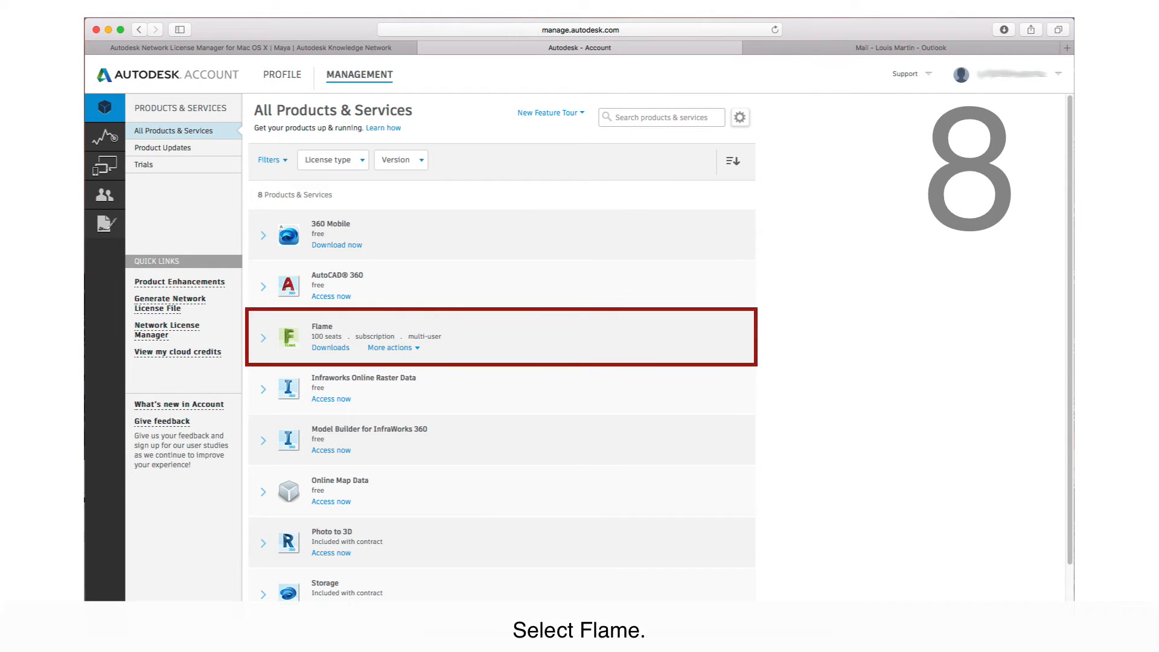
Expand Flame and request a network license file for its 2018 serial number.
{"action": "left_click", "coordinate": [321, 335]}
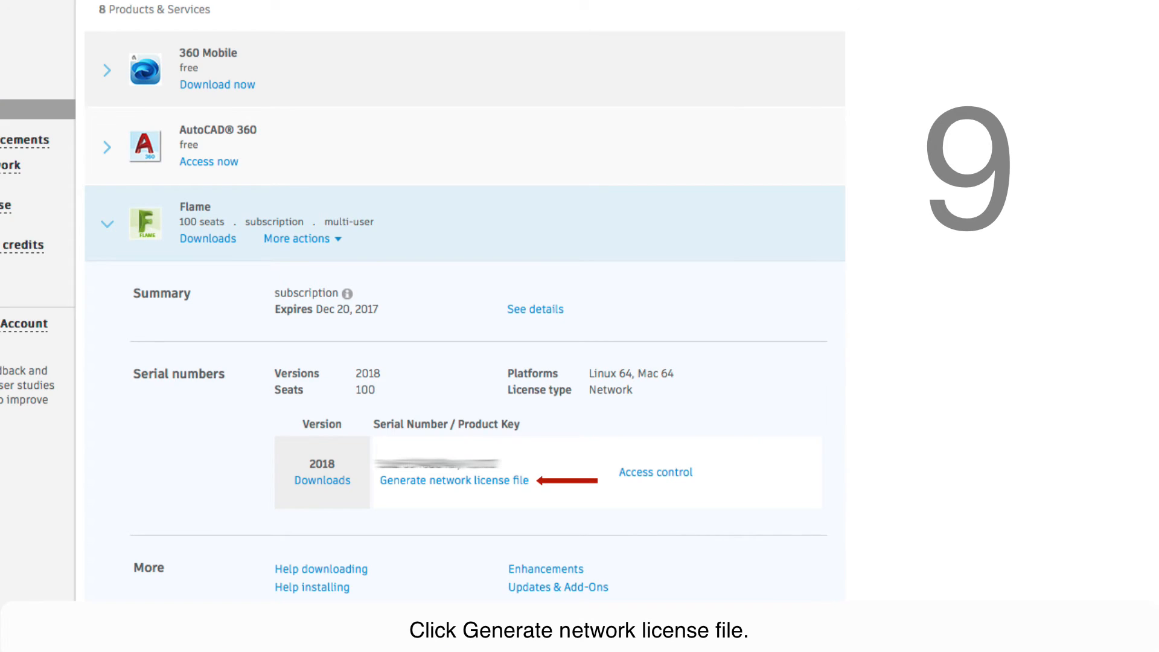
{"action": "left_click", "coordinate": [453, 481]}
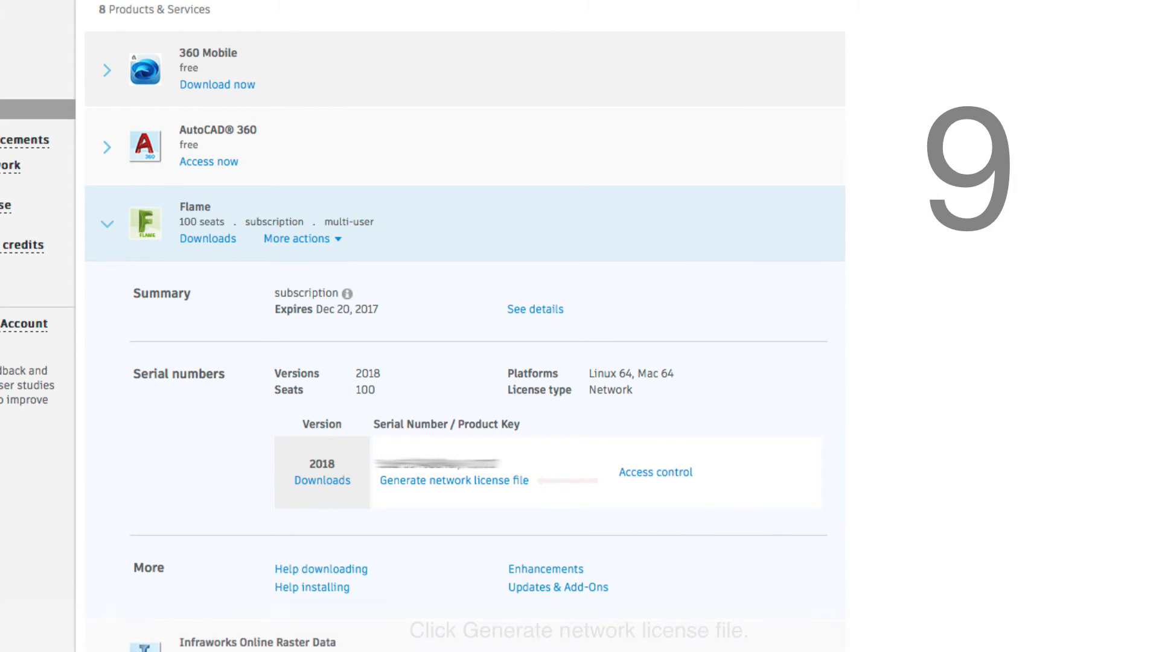
{"action": "left_click", "coordinate": [454, 481]}
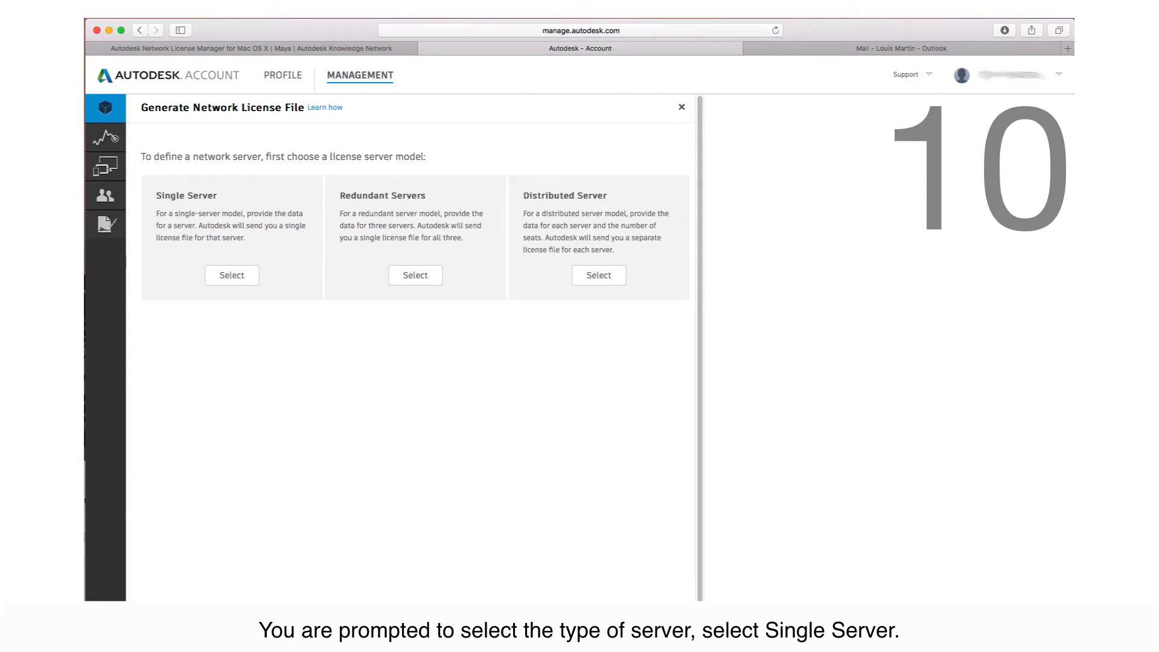
Choose the Single Server model and request the Flame 2018 network license file.
{"action": "left_click", "coordinate": [232, 275]}
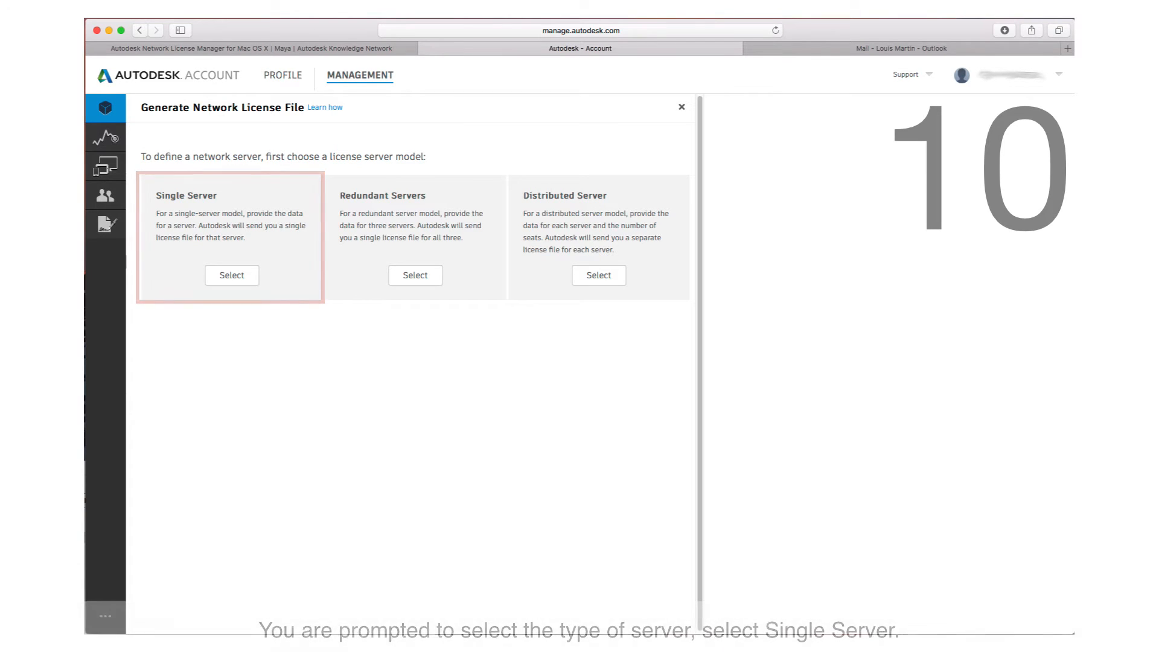
{"action": "left_click", "coordinate": [232, 275]}
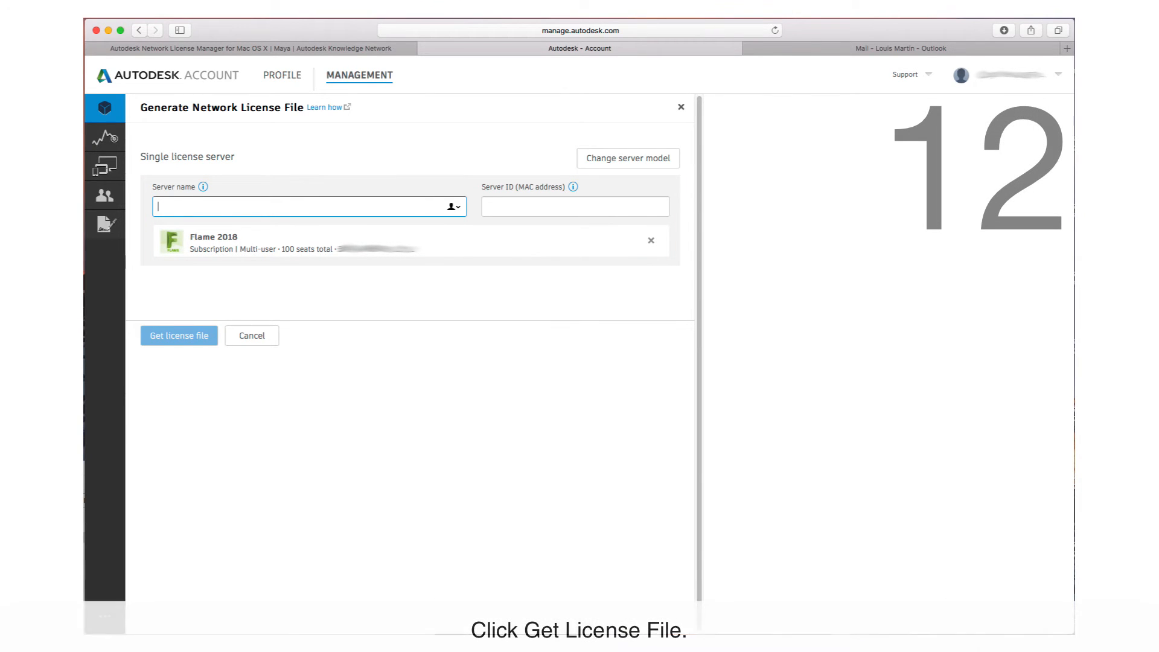
{"action": "left_click", "coordinate": [179, 336]}
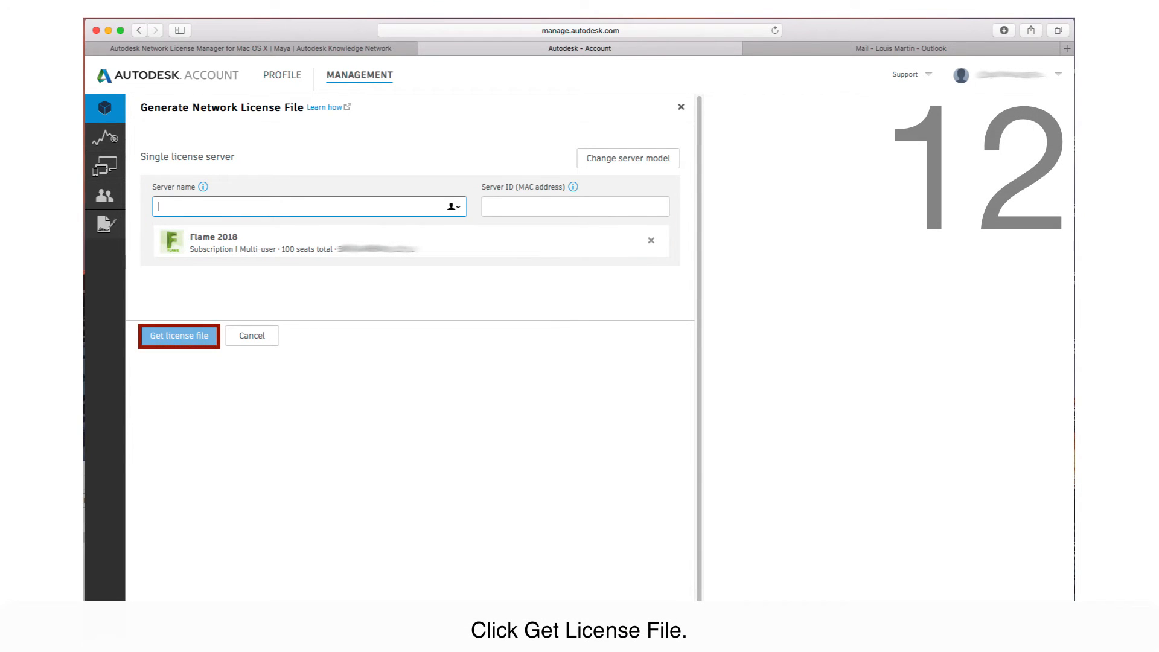
{"action": "left_click", "coordinate": [179, 336]}
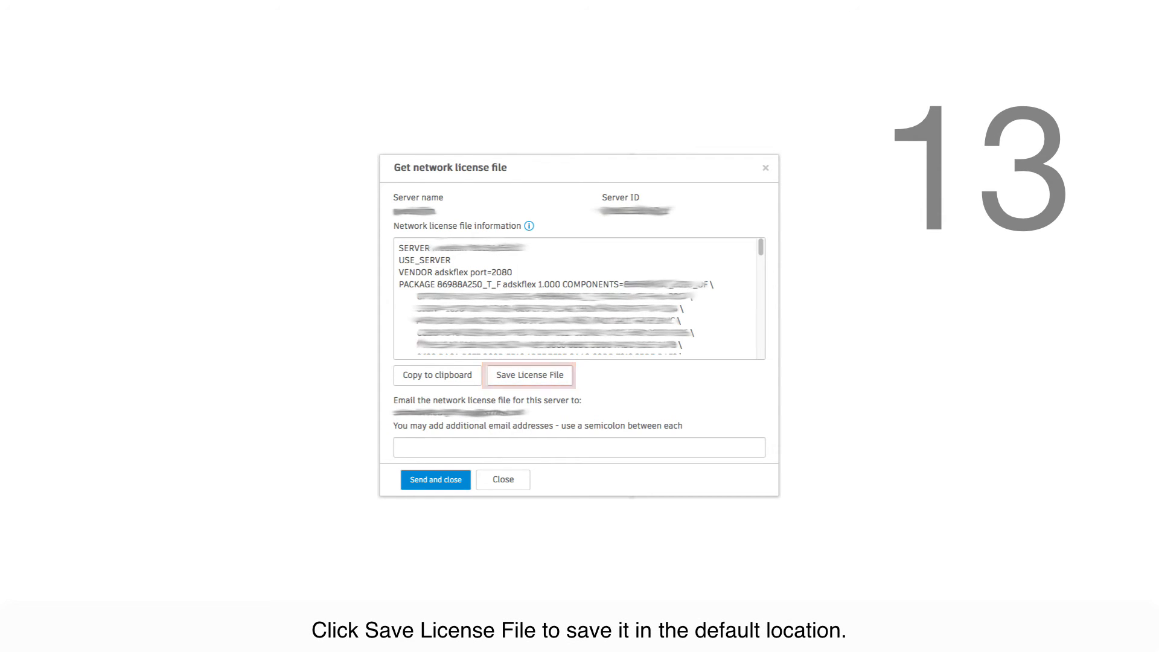
Save the generated license file (adskflex, port 2080) to the default location.
{"action": "left_click", "coordinate": [438, 375]}
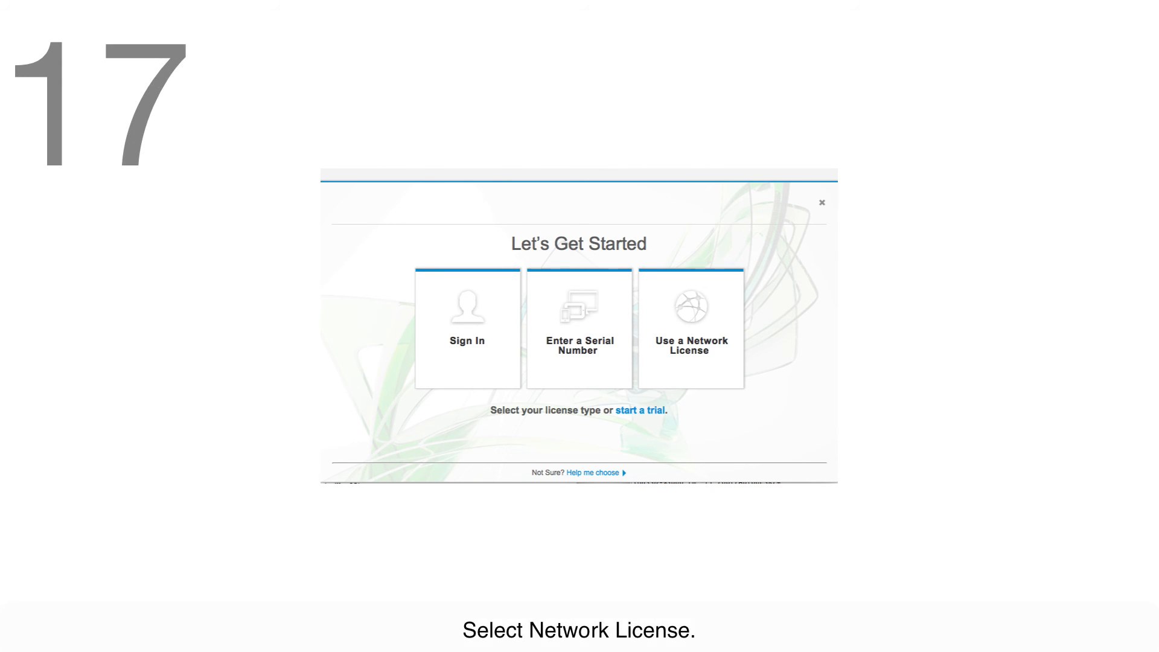
Choose Use a Network License on Flame's Let's Get Started screen.
{"action": "left_click", "coordinate": [690, 328]}
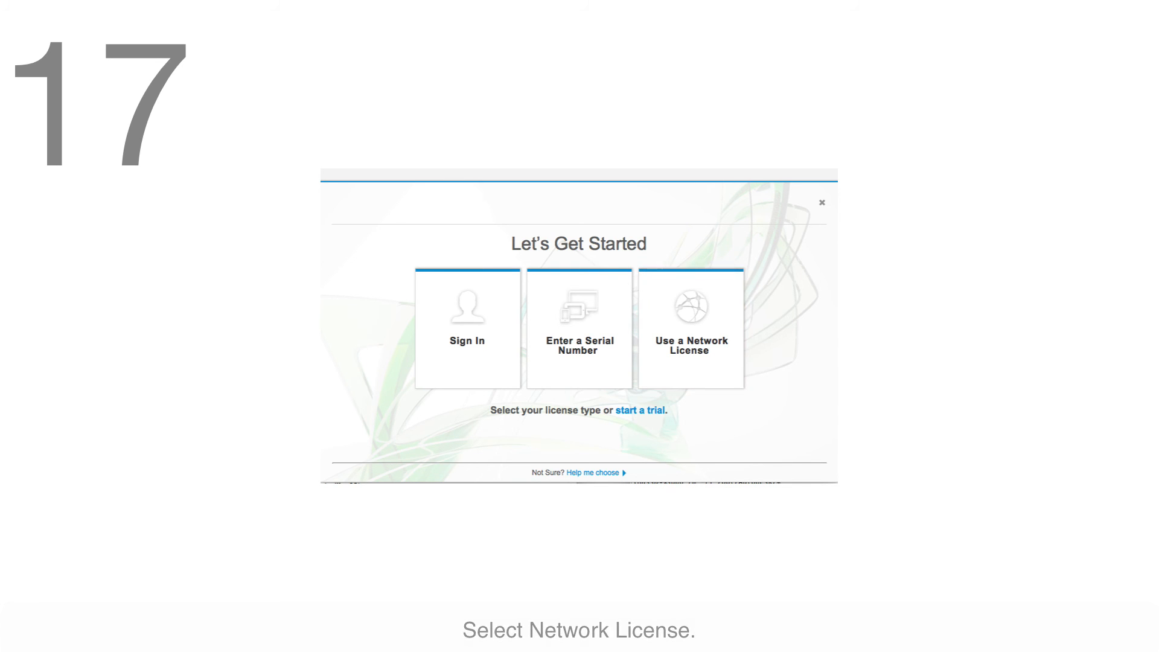
{"action": "left_click", "coordinate": [691, 329]}
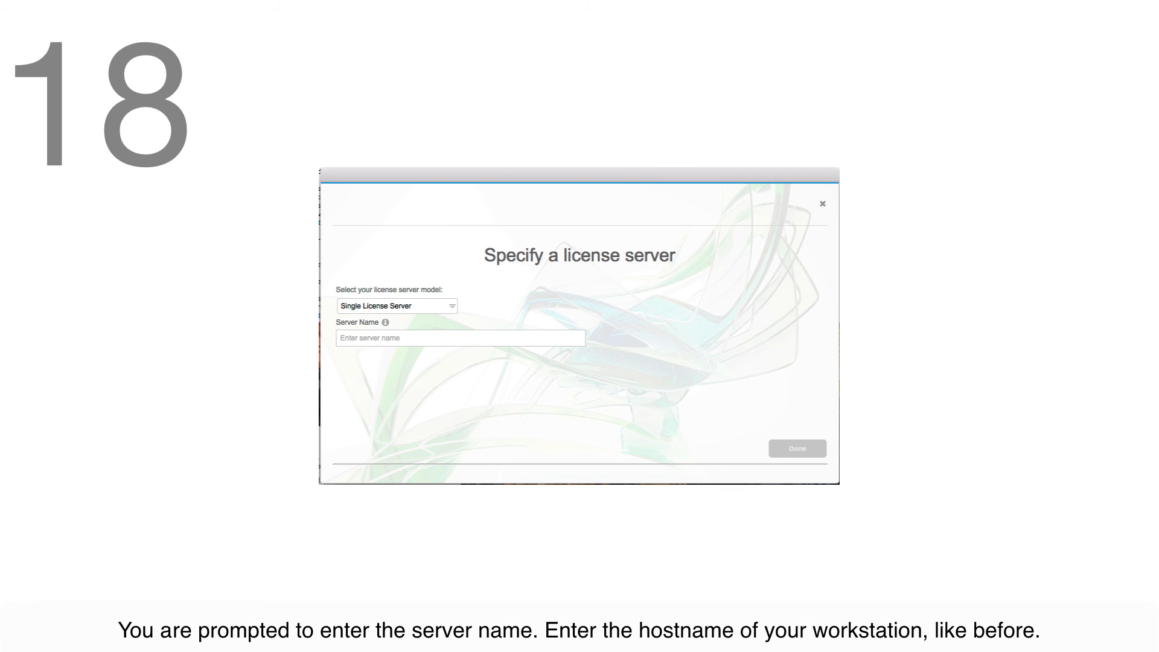
Set the license server name to localhost and finish, launching Flame 2018.
{"action": "left_click", "coordinate": [460, 338]}
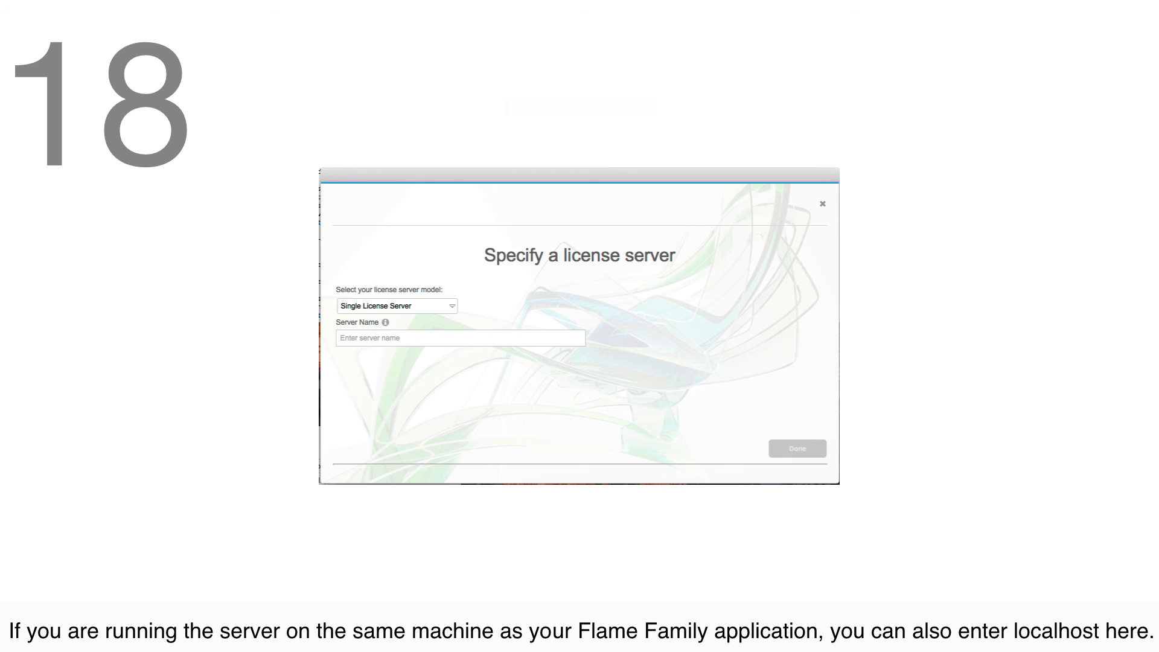
{"action": "type", "text": "localhost"}
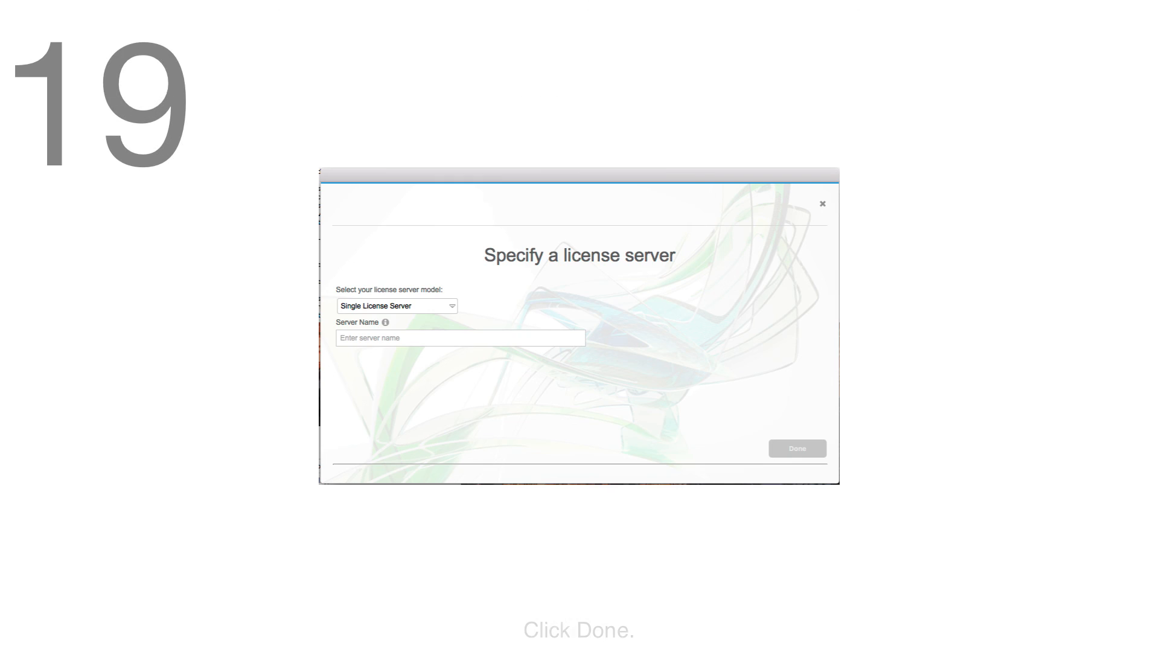
{"action": "left_click", "coordinate": [798, 449]}
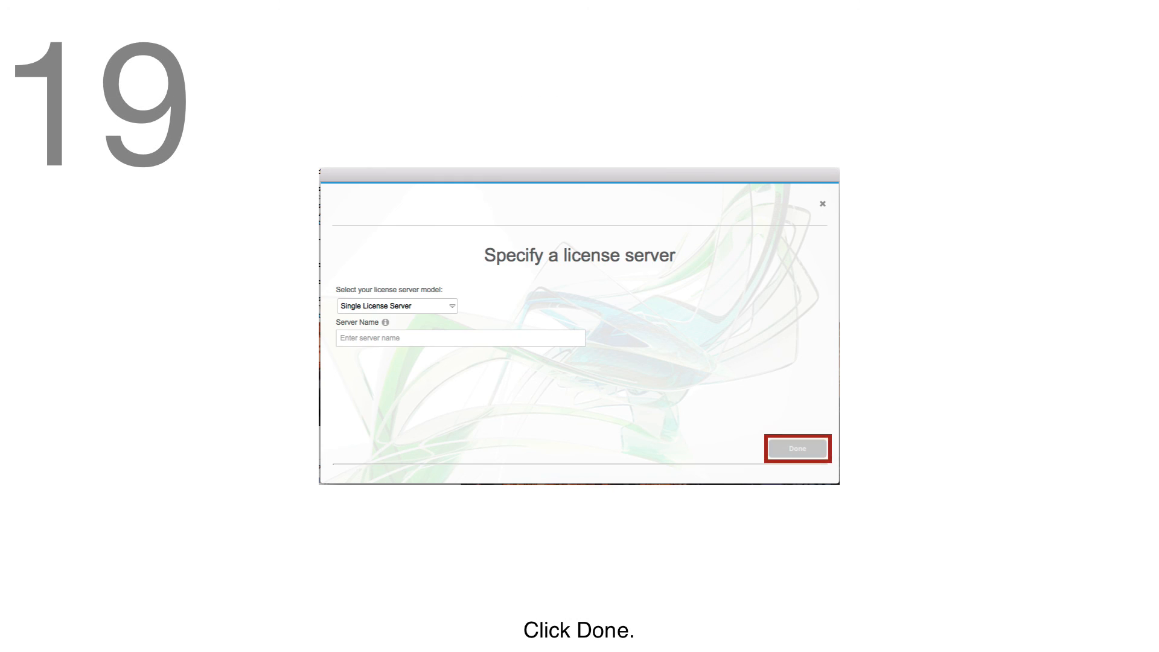
{"action": "left_click", "coordinate": [796, 447]}
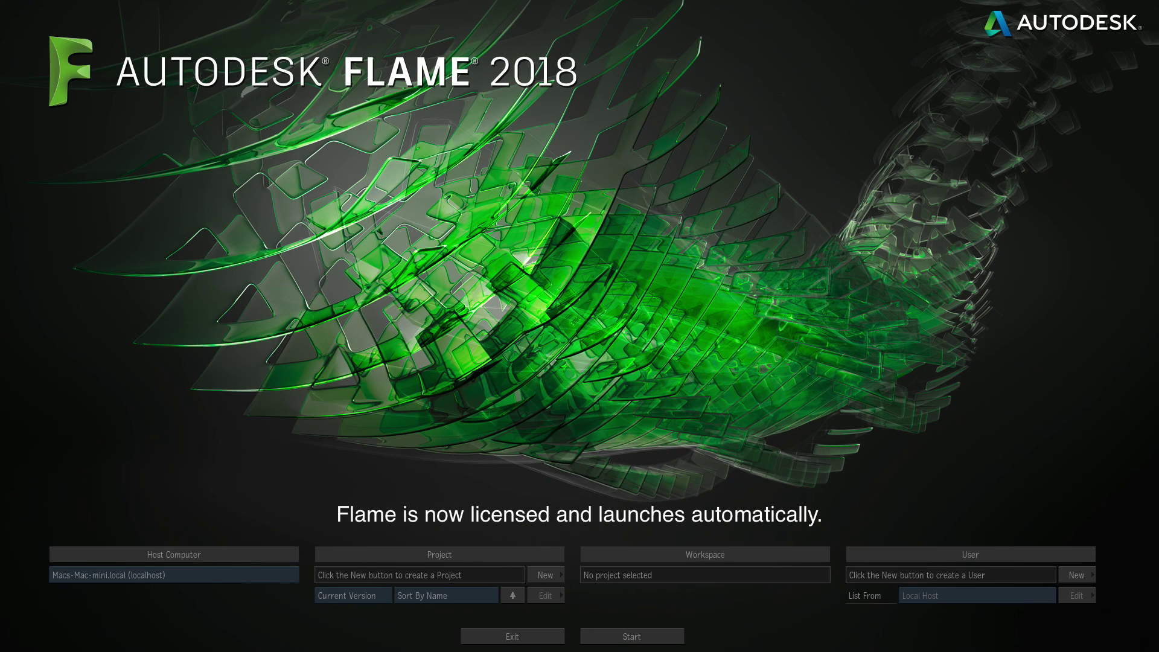